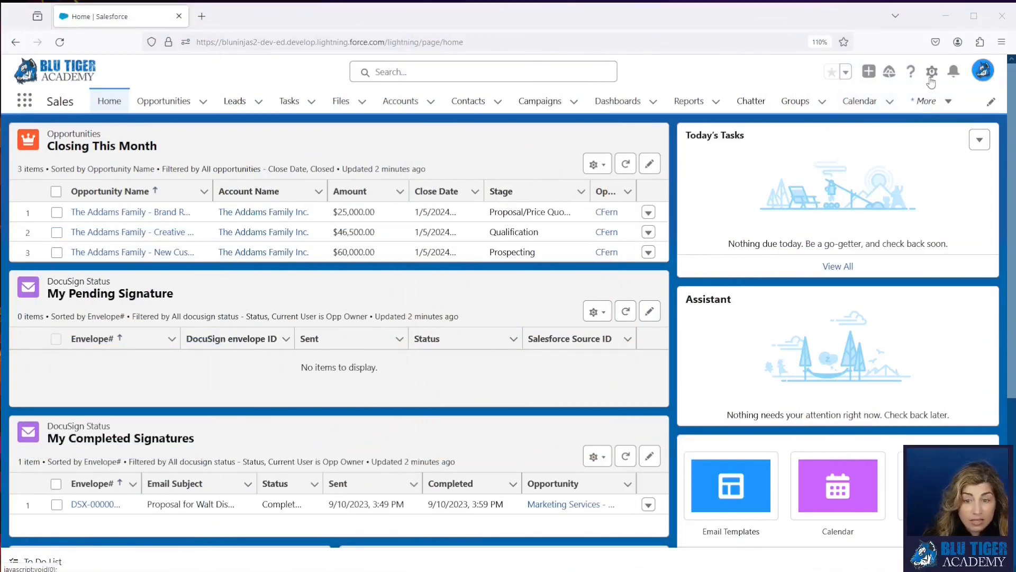
mouse_move(931, 71)
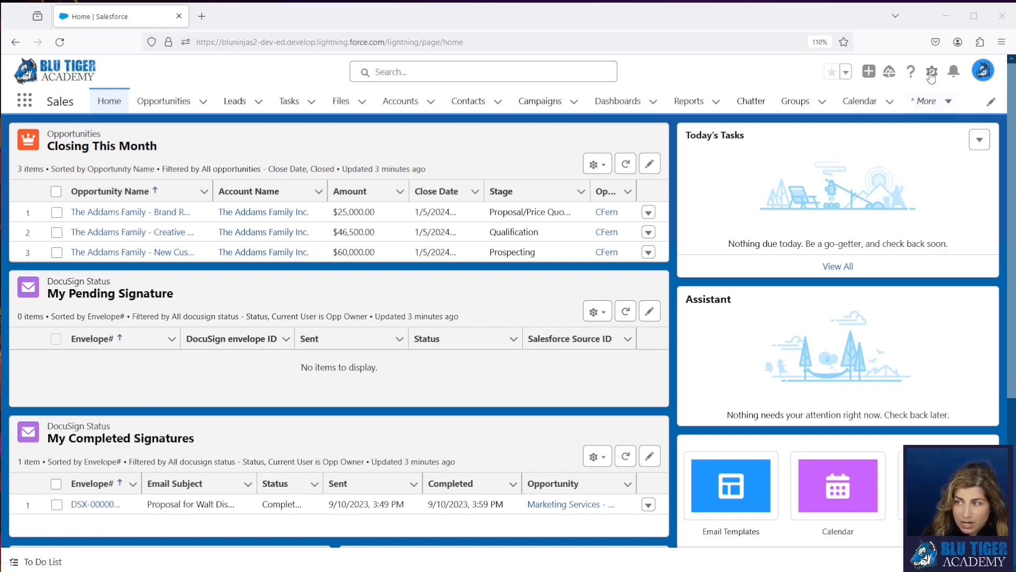
Step: Launch the Developer Console from the gear menu and show its File > New options
left_click(932, 72)
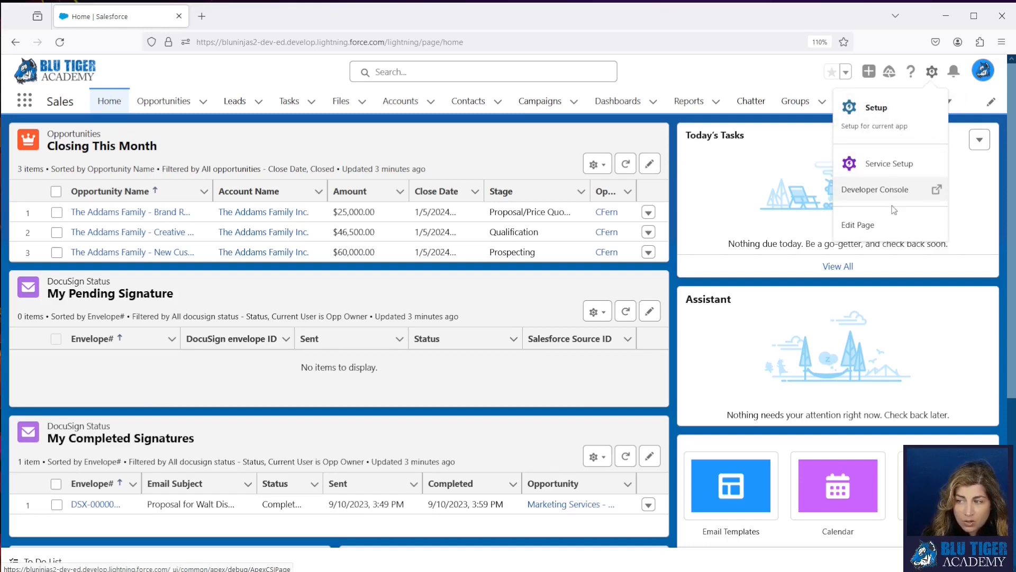
left_click(875, 190)
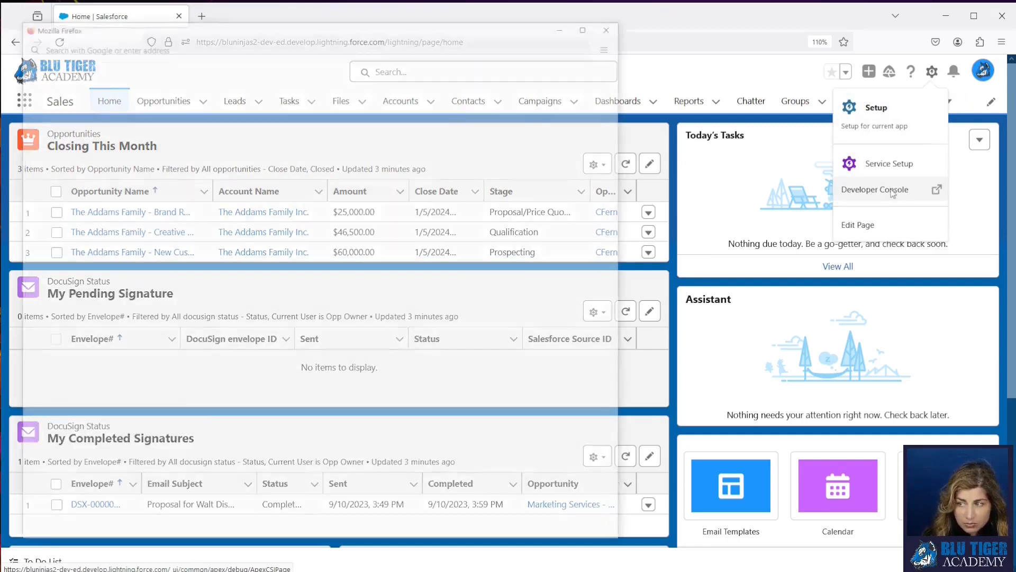
left_click(875, 190)
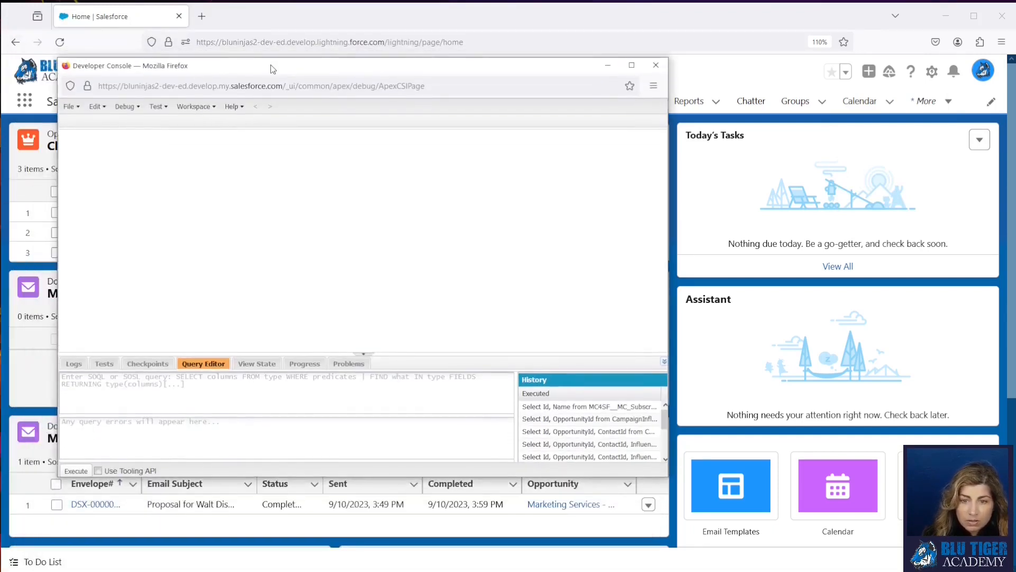
left_click(70, 107)
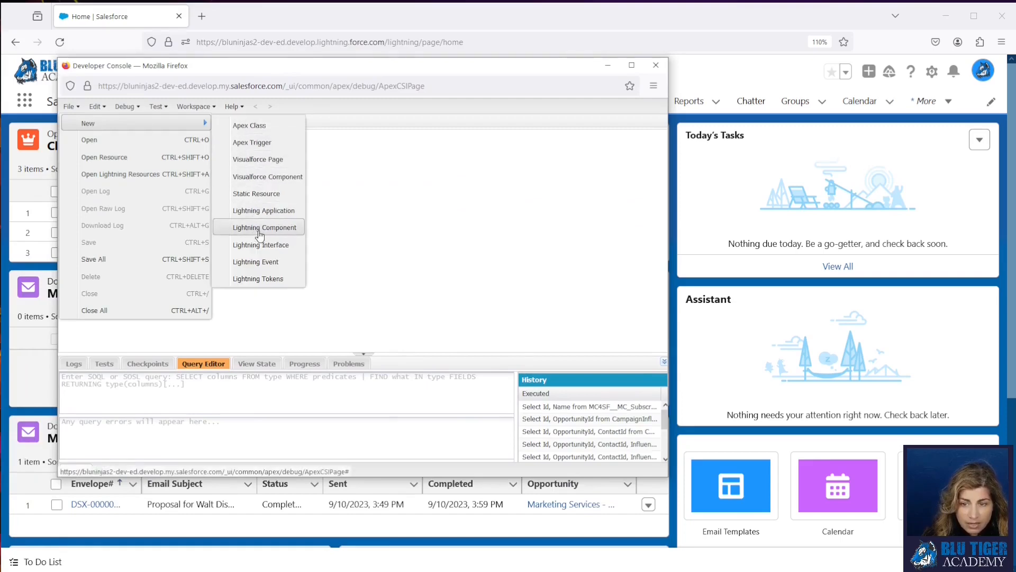
Step: Create a new Lightning Component bundle named AutomaticBrowserRefreshFlow
left_click(265, 227)
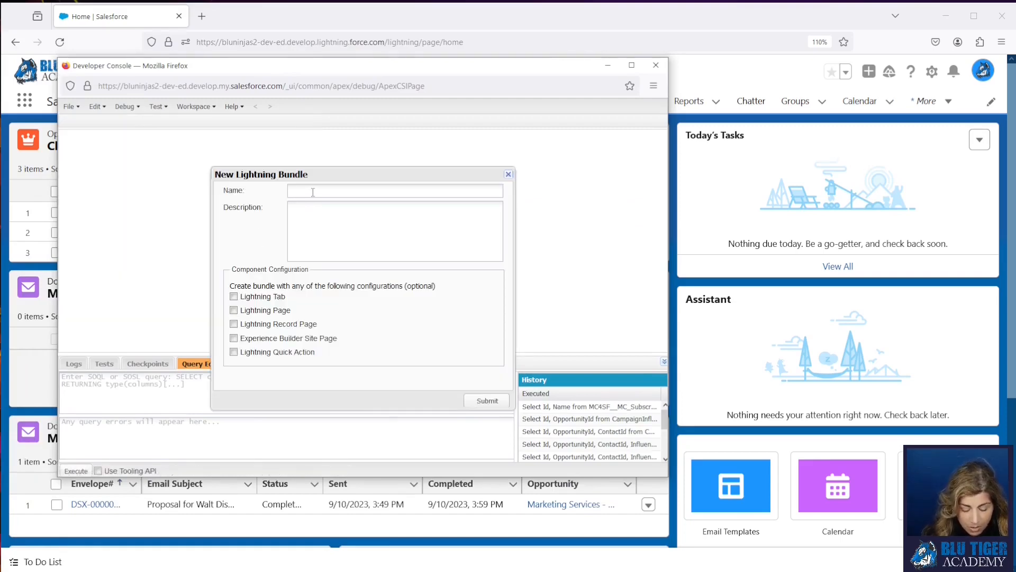
type("Automatic")
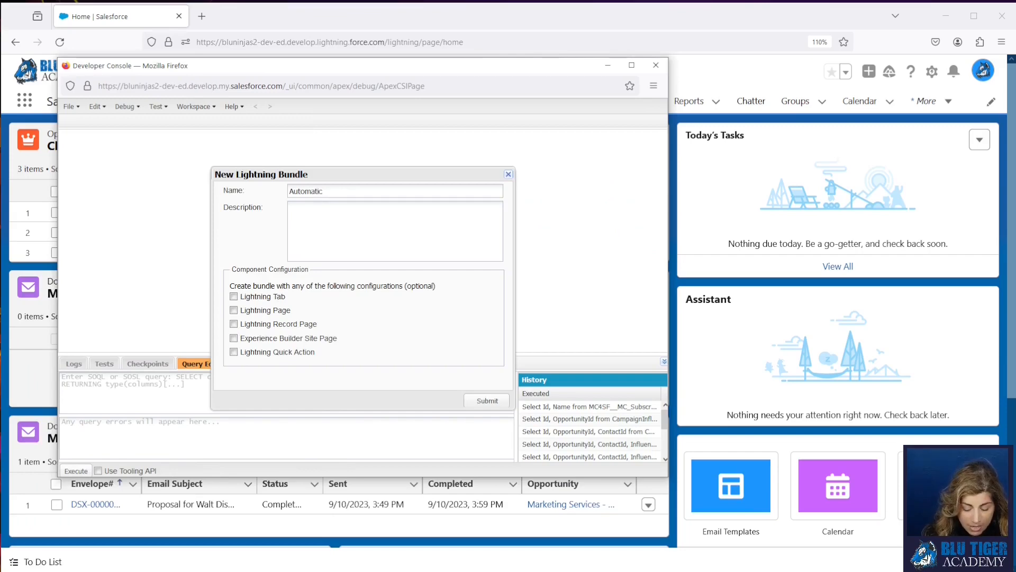
type("BrowserREf")
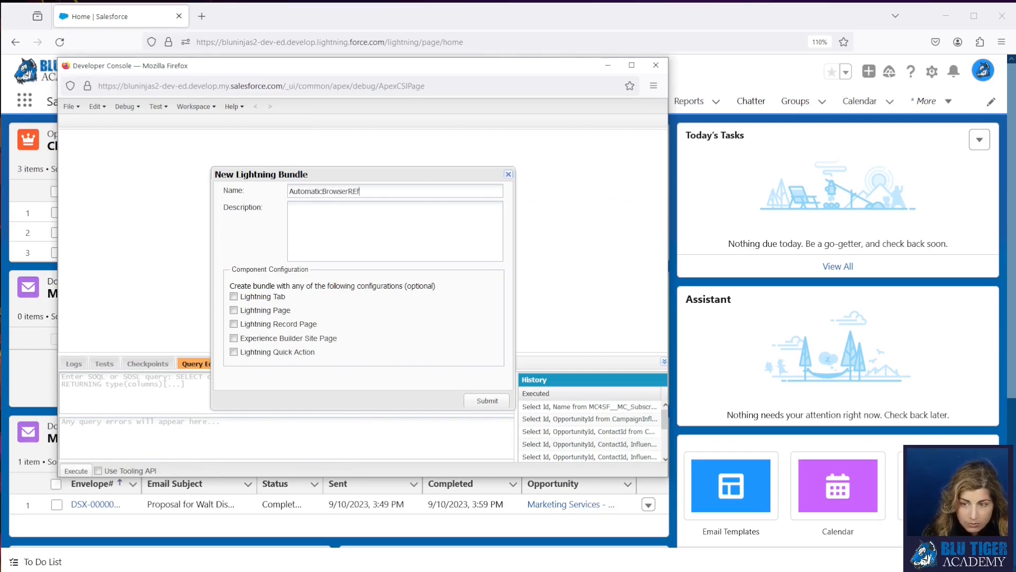
type("reshF")
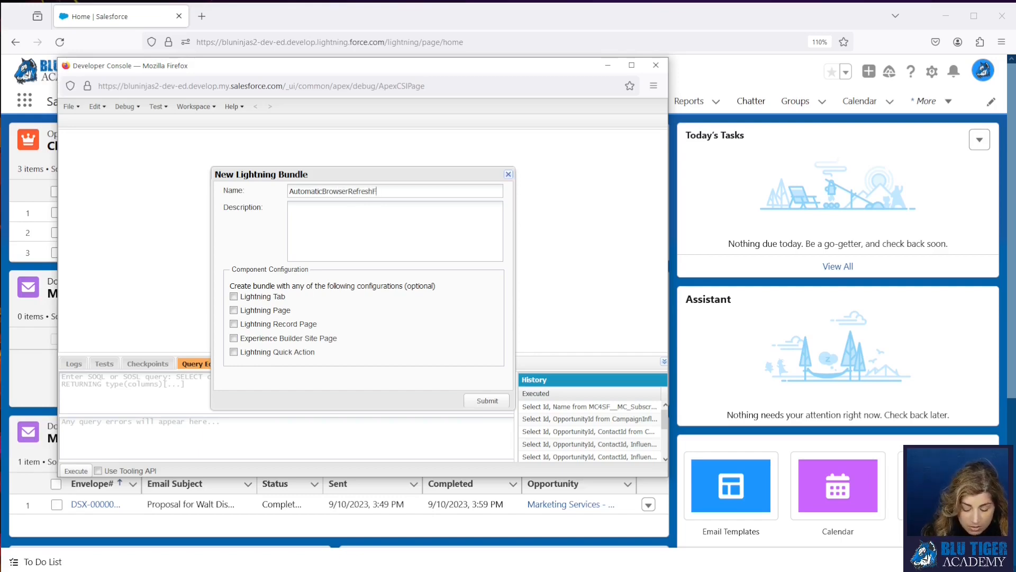
type("low")
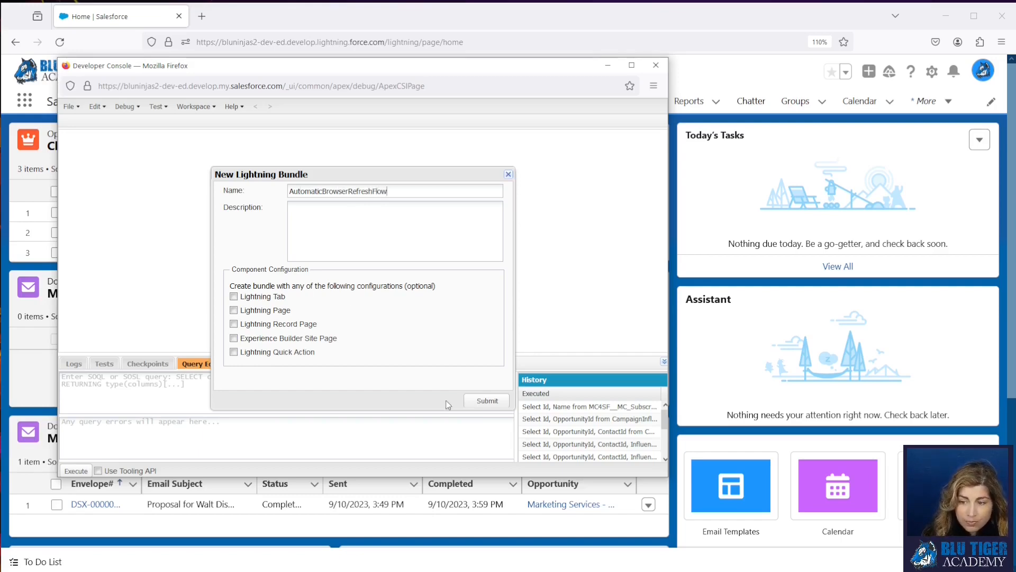
left_click(487, 401)
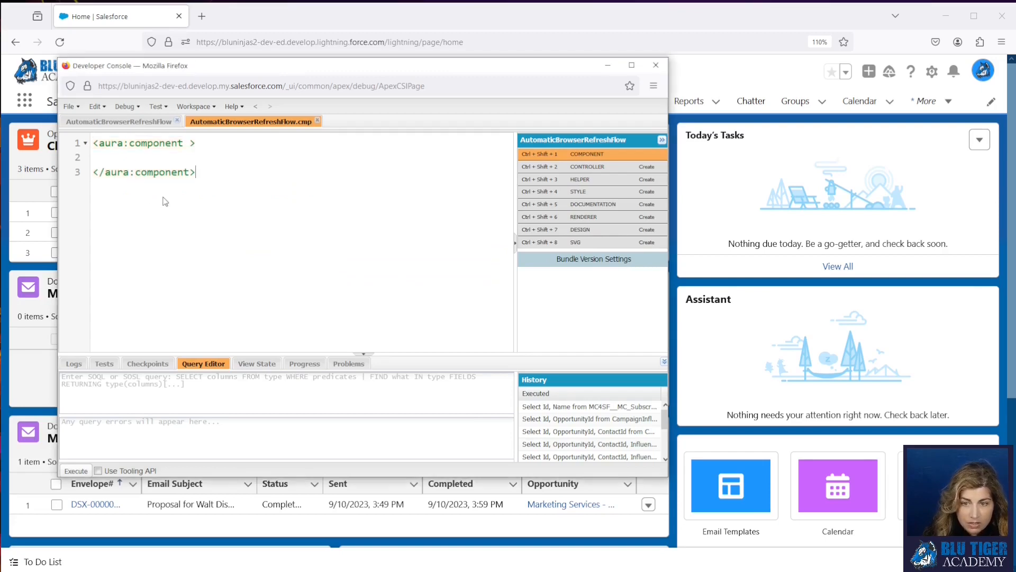
mouse_move(591, 153)
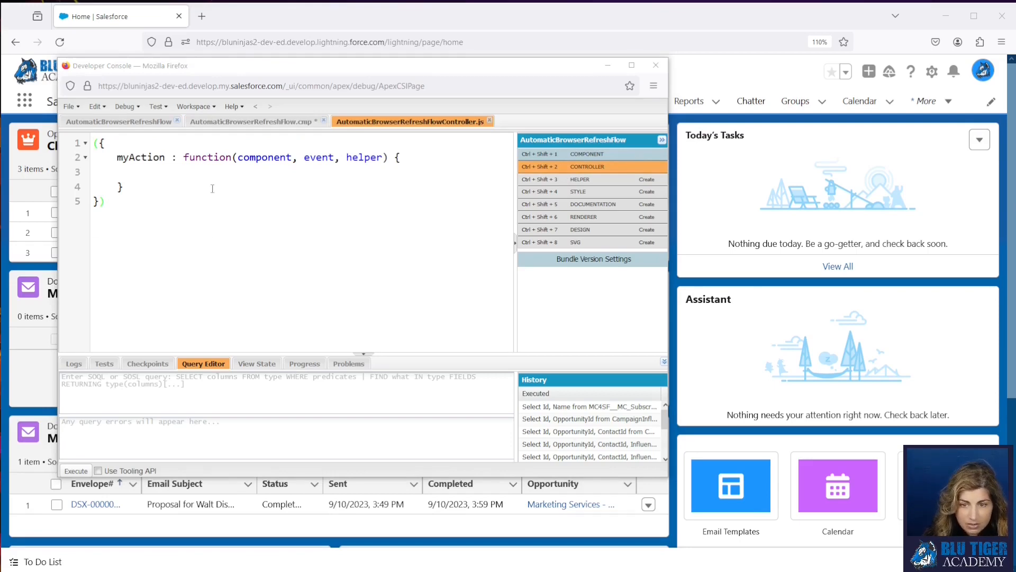
Step: Replace the controller with an invoke function calling window.location.reload(true), save, and exit the console
key("ctrl+a")
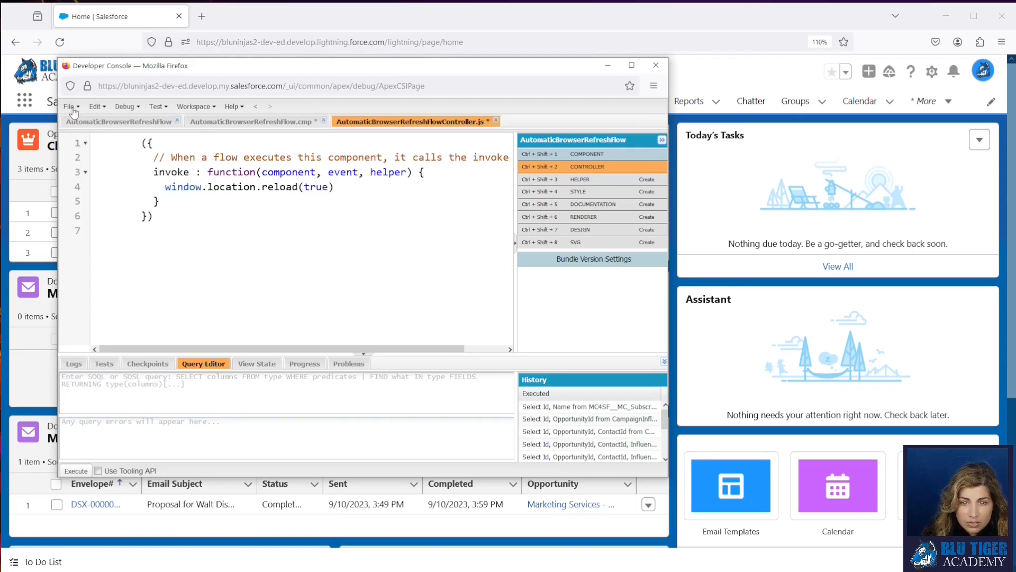
left_click(68, 106)
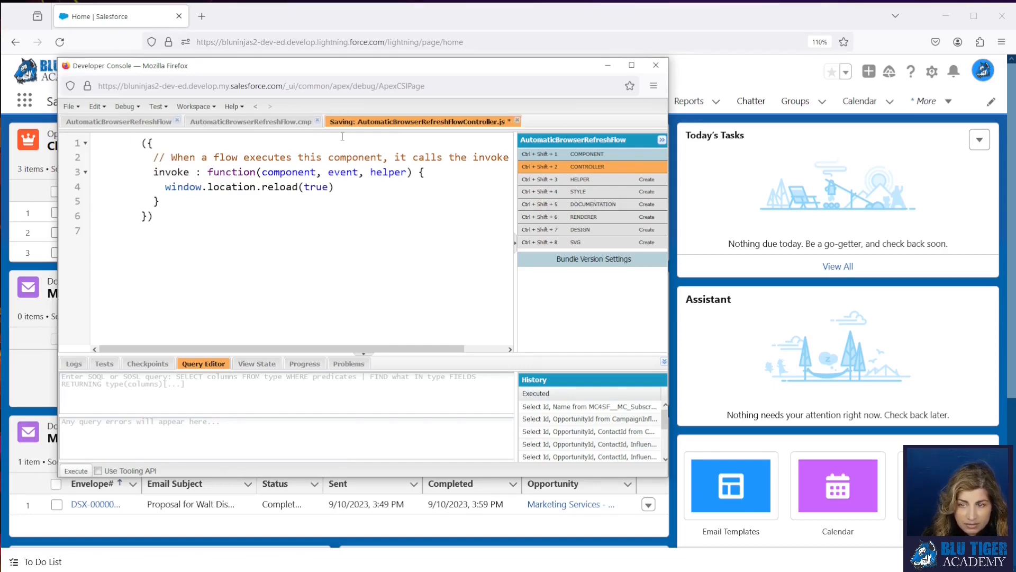
mouse_move(346, 211)
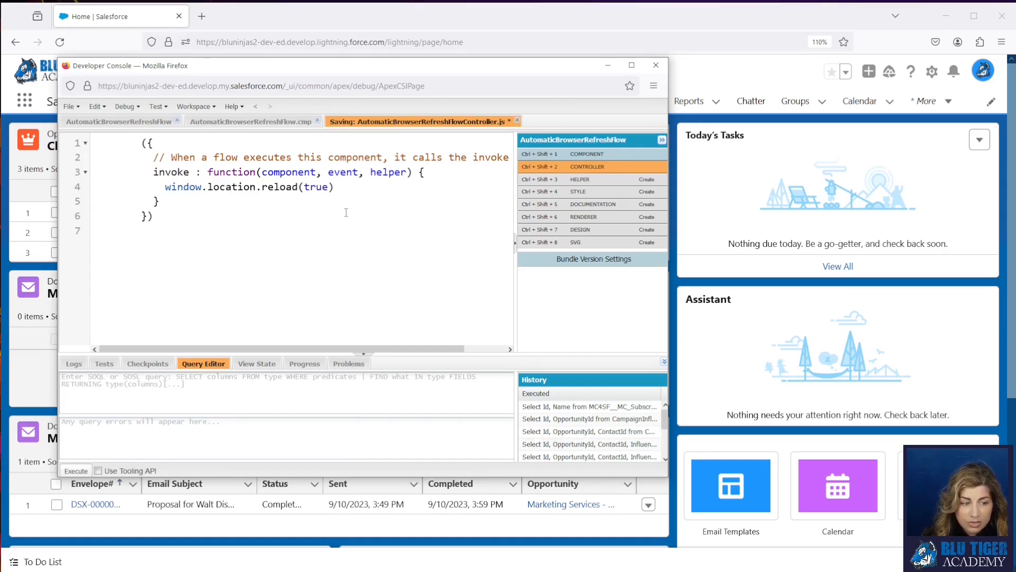
key("ctrl+s")
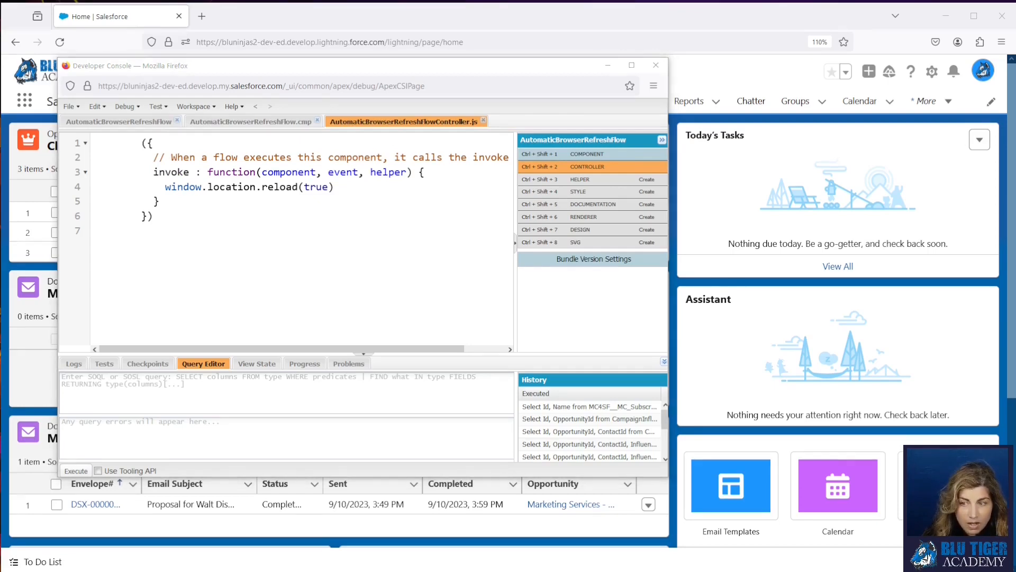
left_click(654, 66)
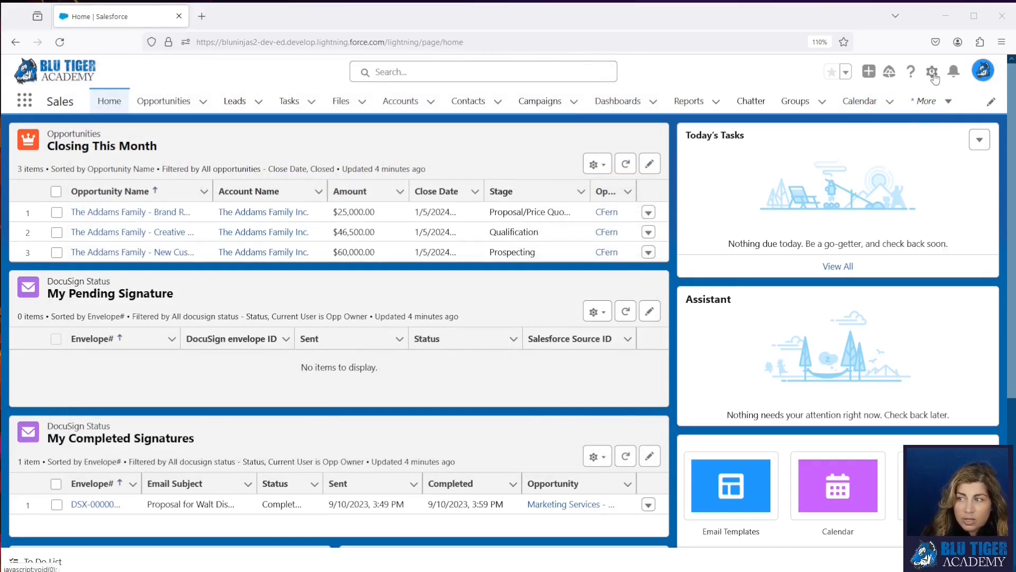
Step: Find Flows in Setup Quick Find and open the Opportunity | Request Pricing Approval details
left_click(202, 16)
type("f")
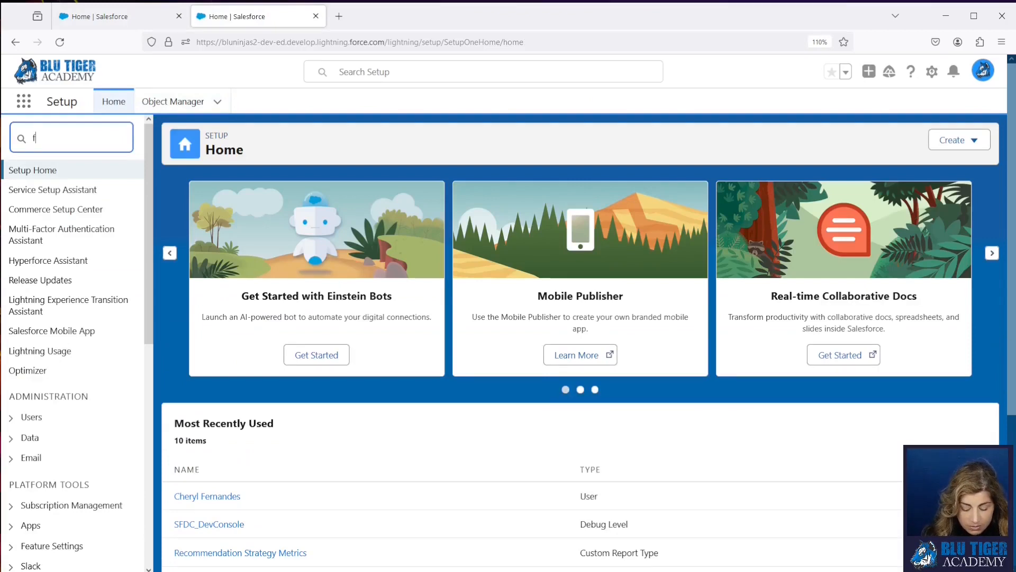
type("low")
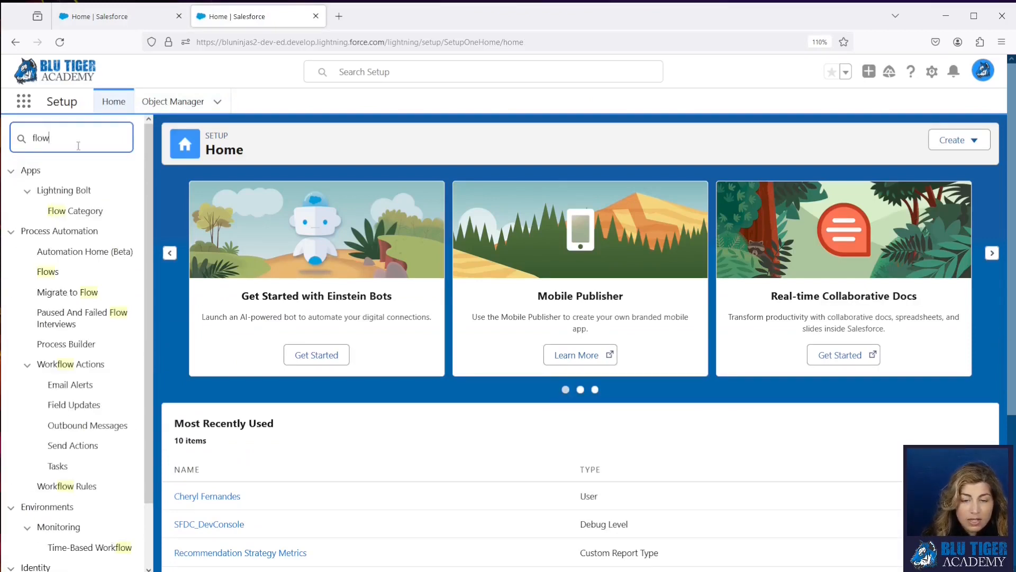
left_click(47, 272)
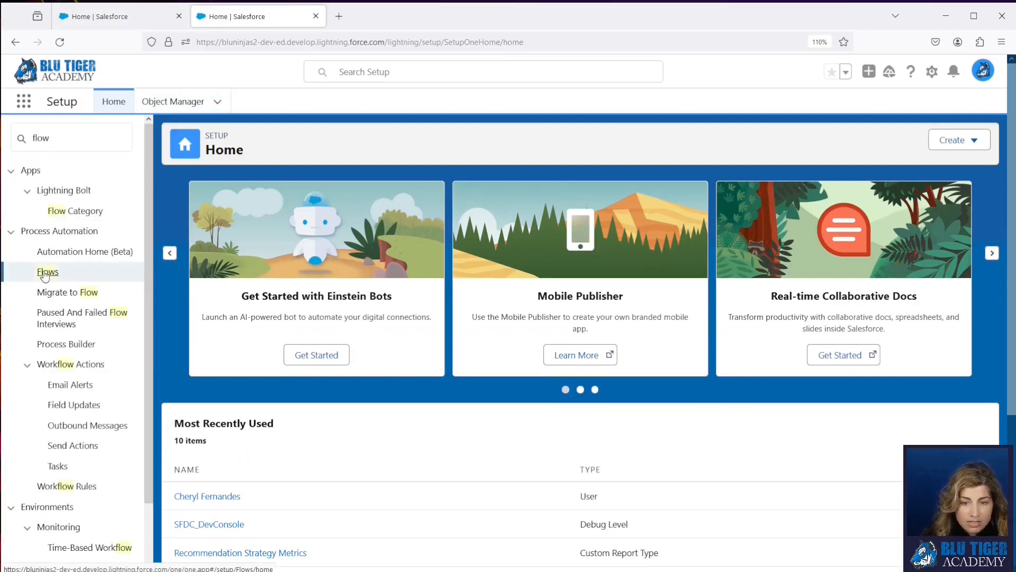
left_click(47, 271)
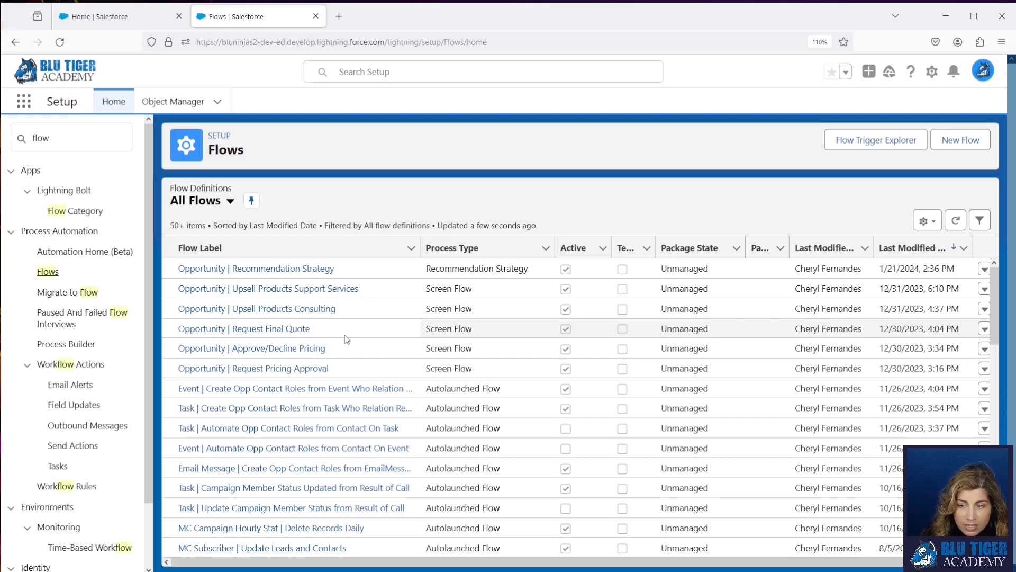
mouse_move(244, 329)
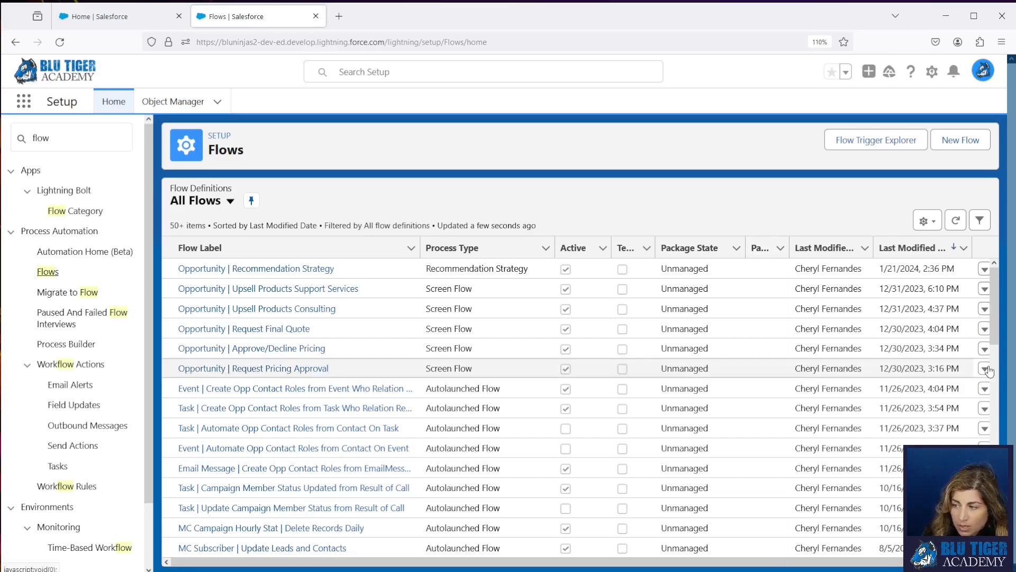
left_click(984, 368)
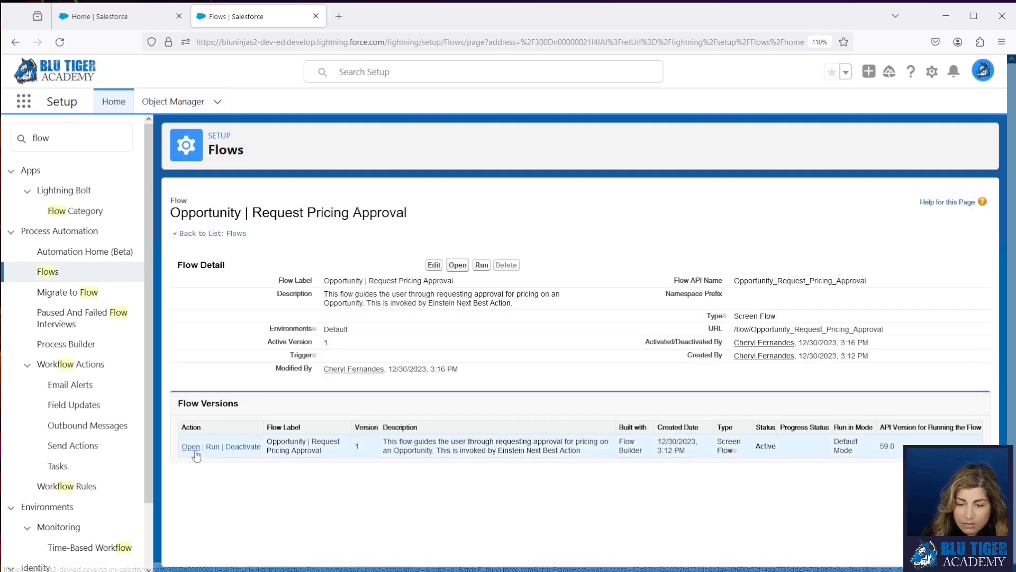
Step: Add a 'Refresh Browser' AutomaticBrowserRefreshFlow action after the Success screen in the active flow version
left_click(191, 446)
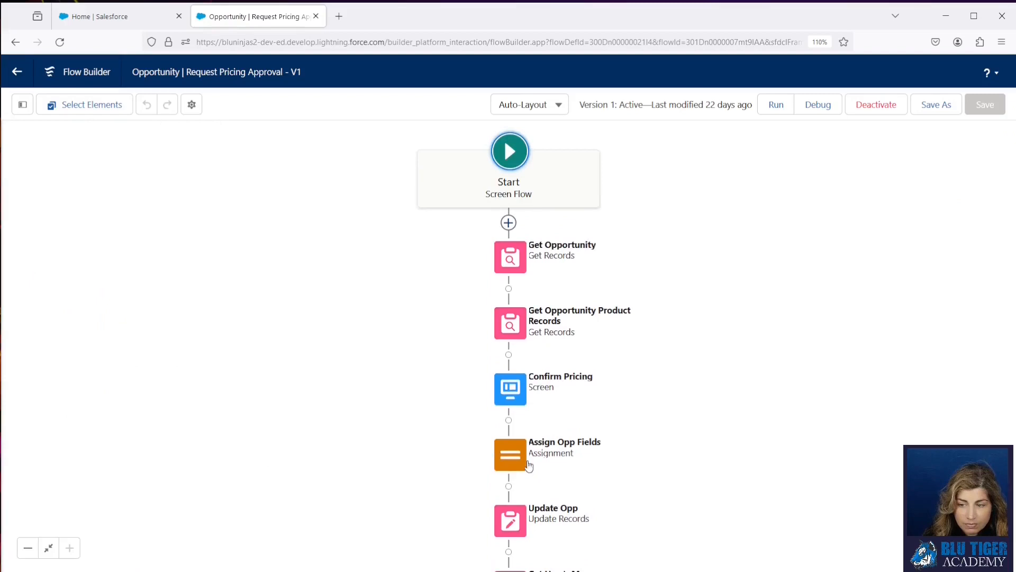
scroll("down", 3)
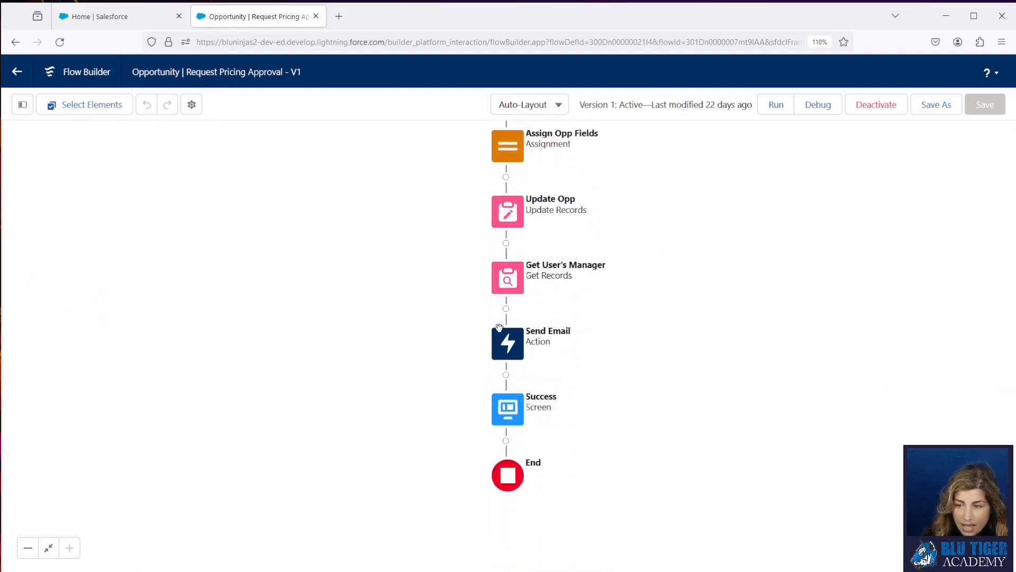
mouse_move(506, 441)
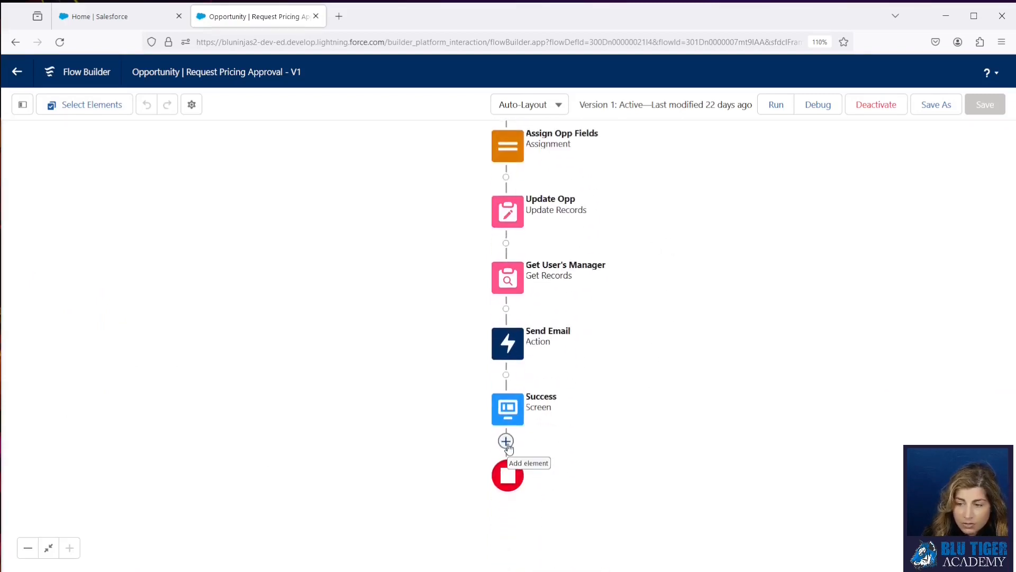
left_click(506, 441)
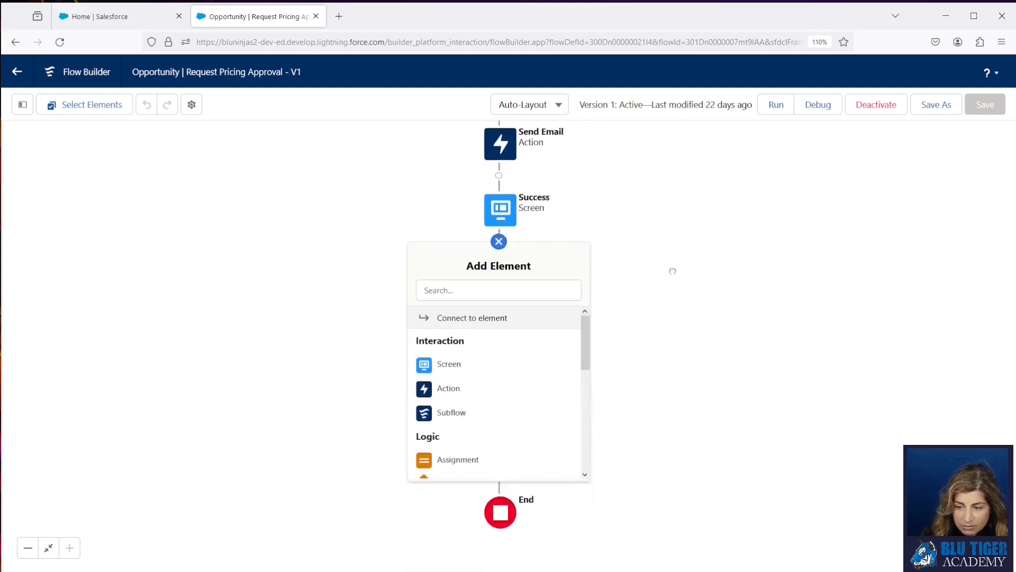
left_click(448, 388)
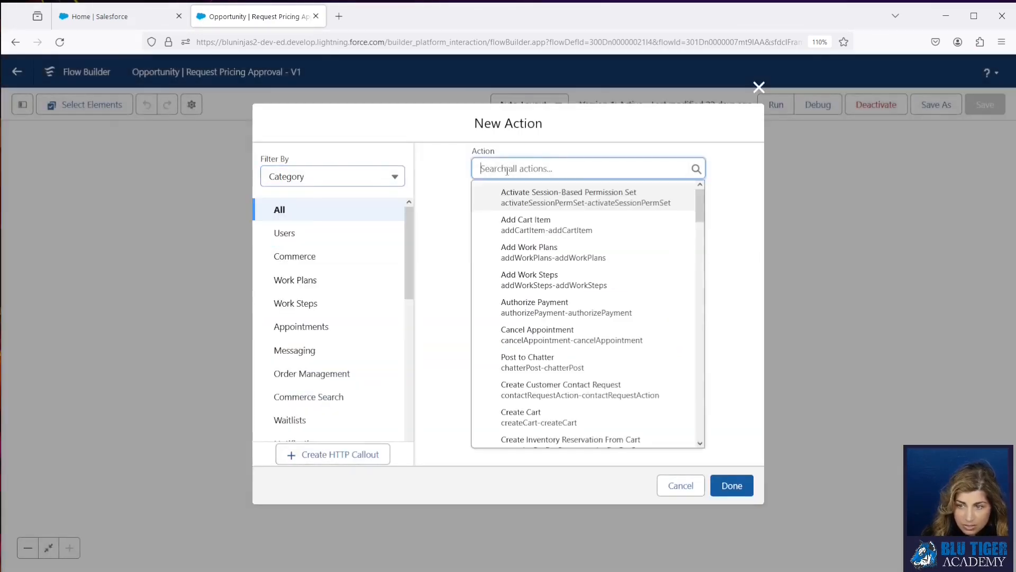
type("auto")
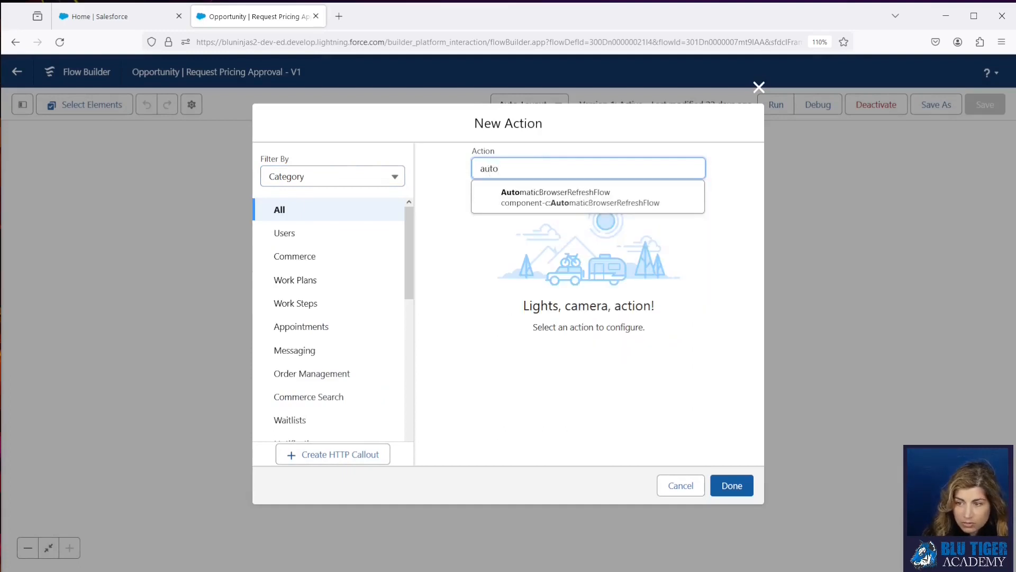
mouse_move(561, 202)
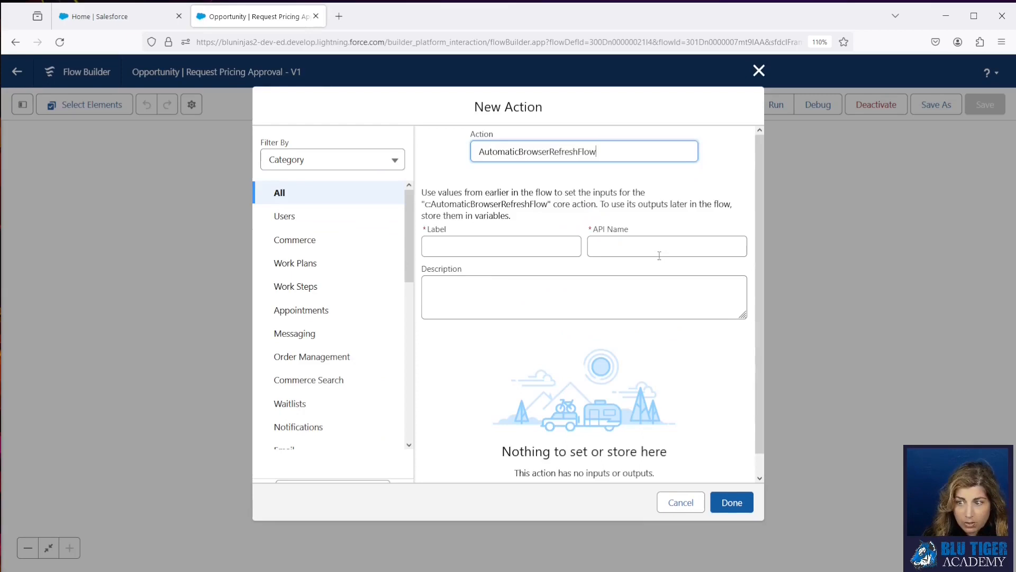
type("Refresh Browser")
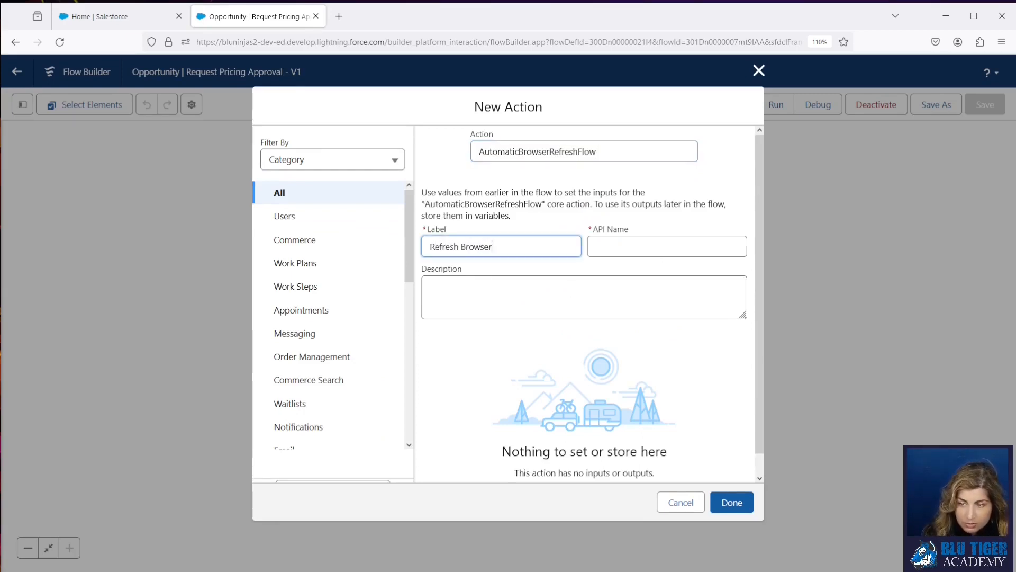
left_click(666, 246)
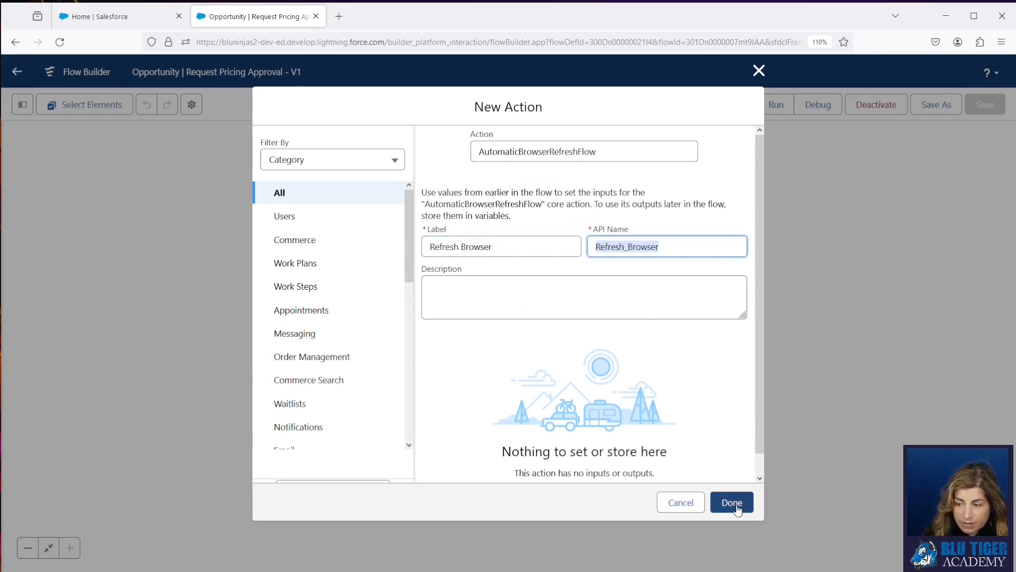
left_click(731, 502)
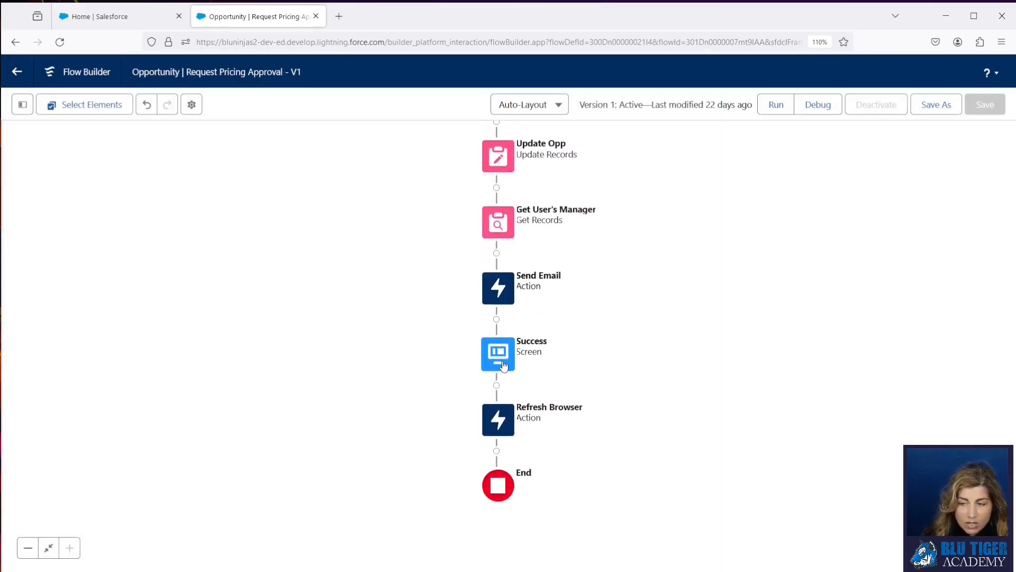
Step: Open the Success screen element on the flow canvas in Edit Screen
double_click(497, 355)
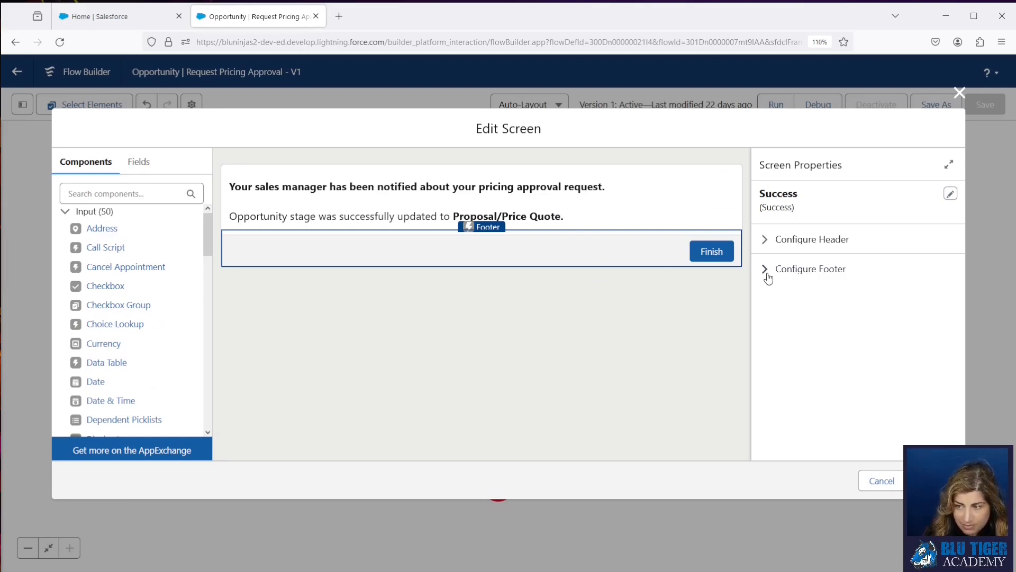
Step: Give the Success screen's finish button the custom footer label 'Go to Opportunity'
left_click(810, 269)
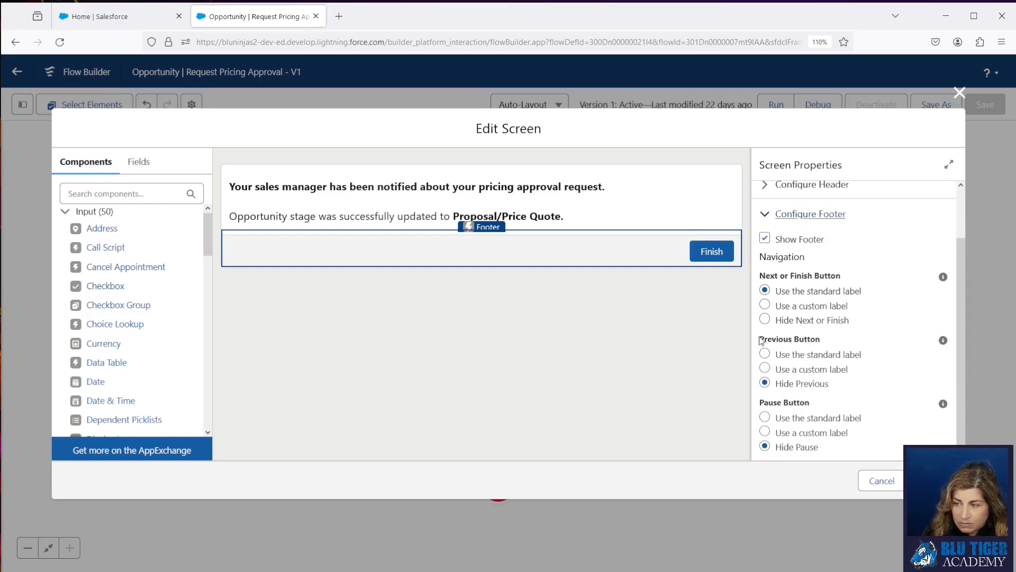
left_click(765, 306)
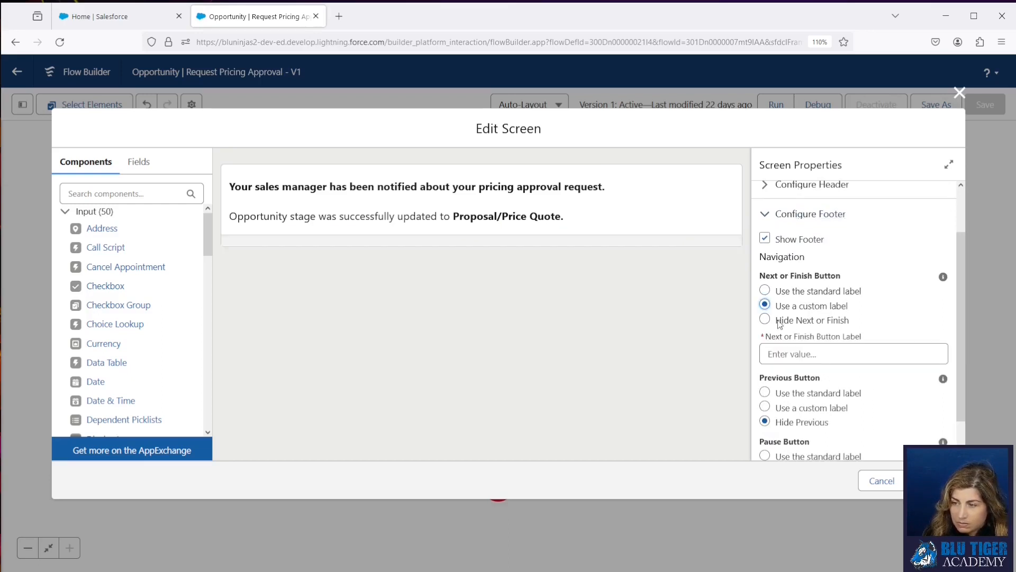
left_click(853, 353)
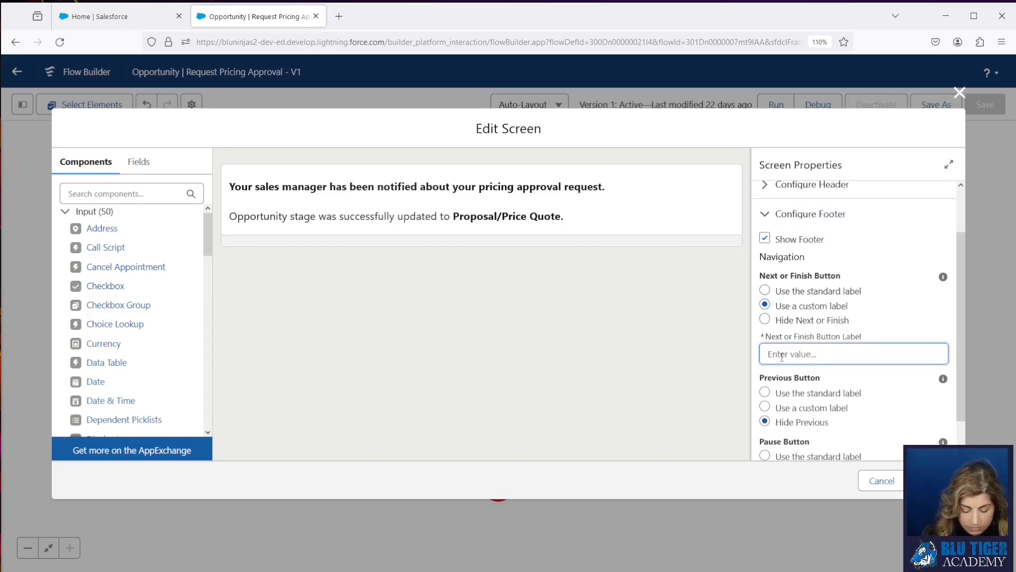
type("Finish")
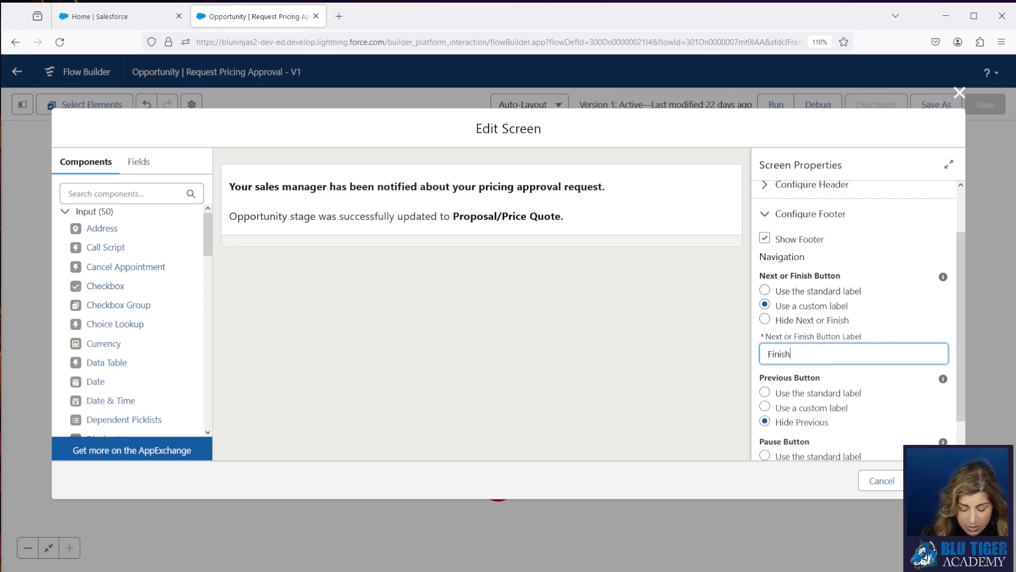
type("Go")
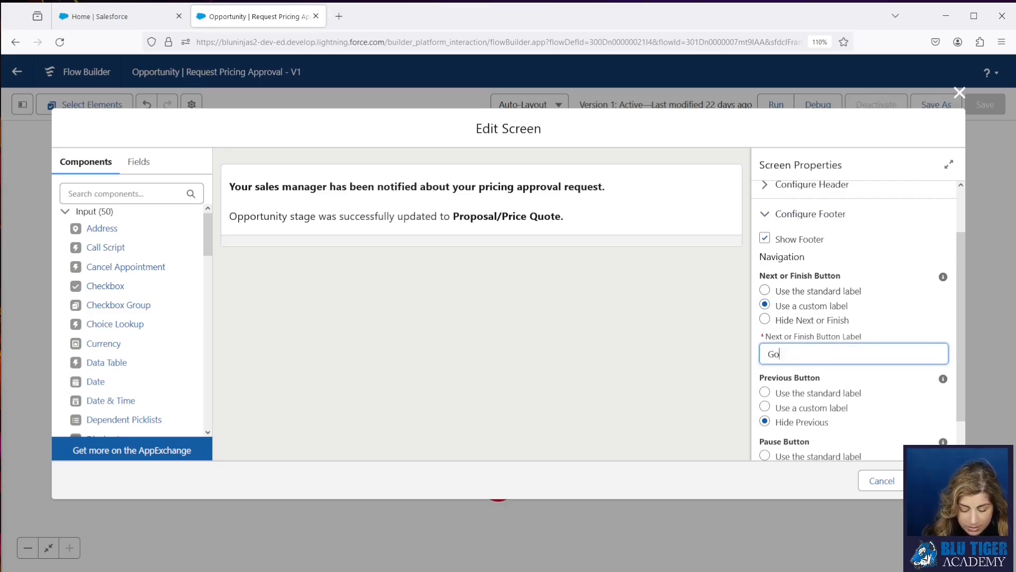
type("to Opportu")
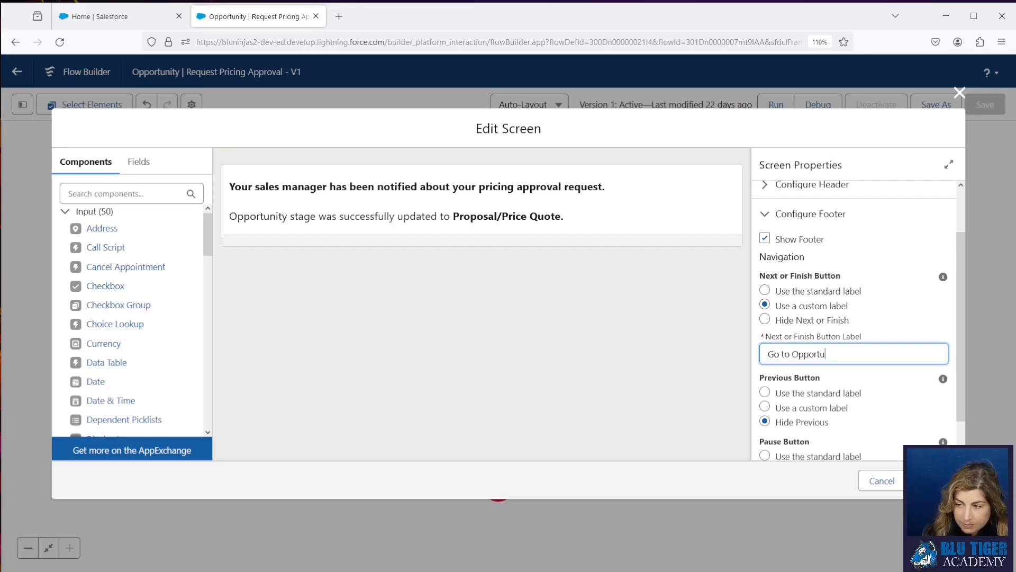
type("nity")
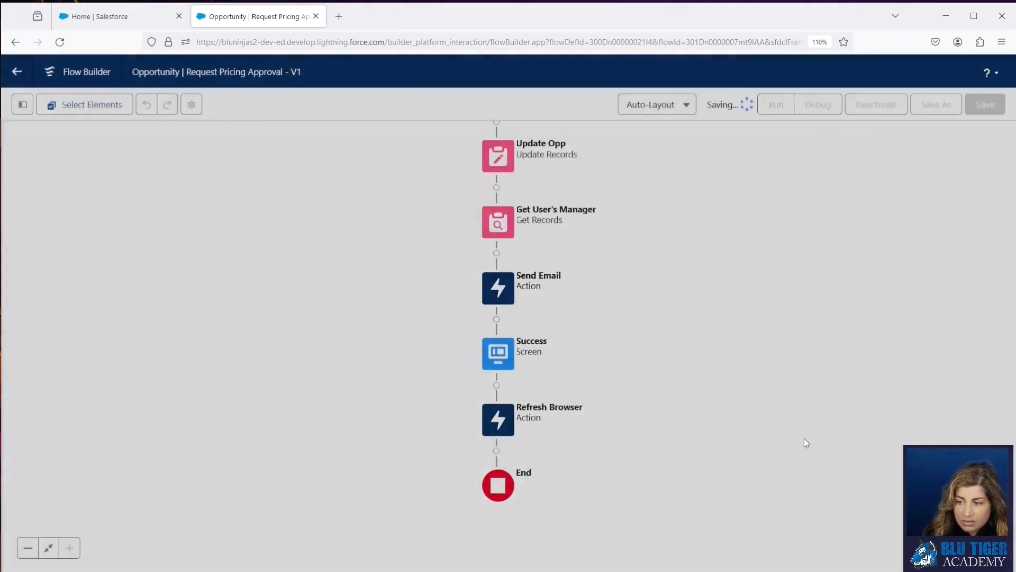
Step: Save and activate flow version 2, then return to the Salesforce Home tab
left_click(984, 104)
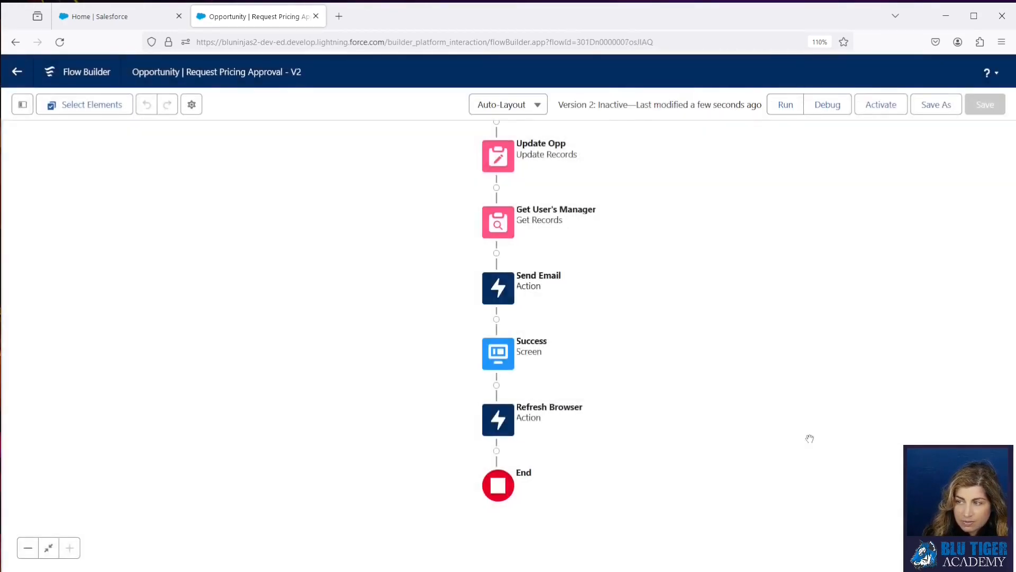
left_click(880, 104)
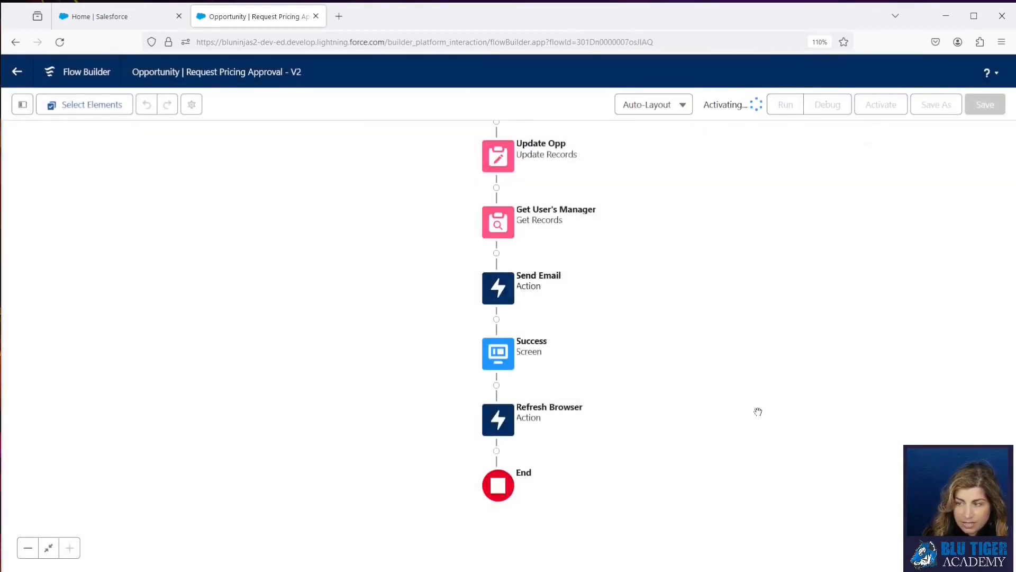
left_click(880, 105)
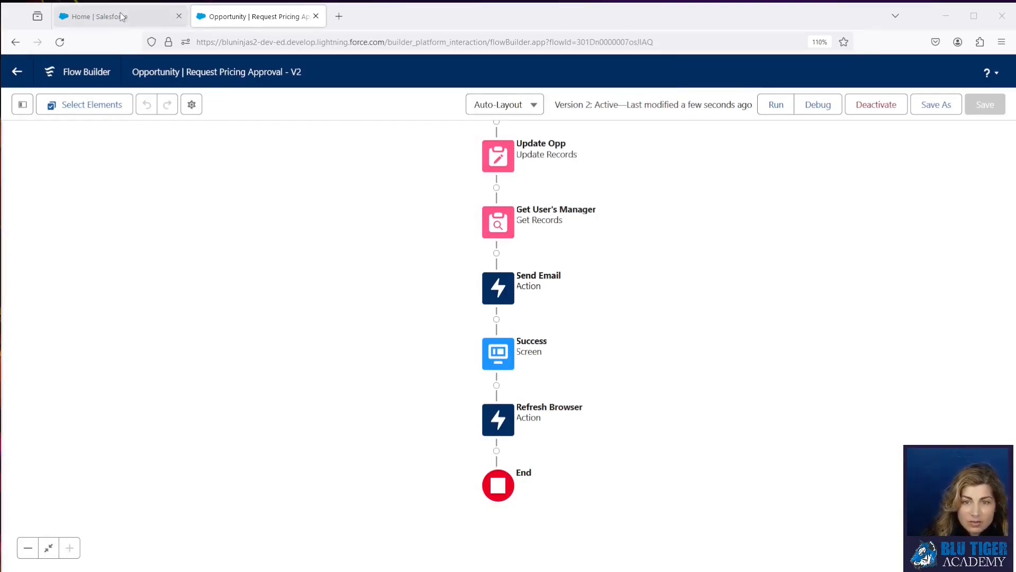
left_click(97, 16)
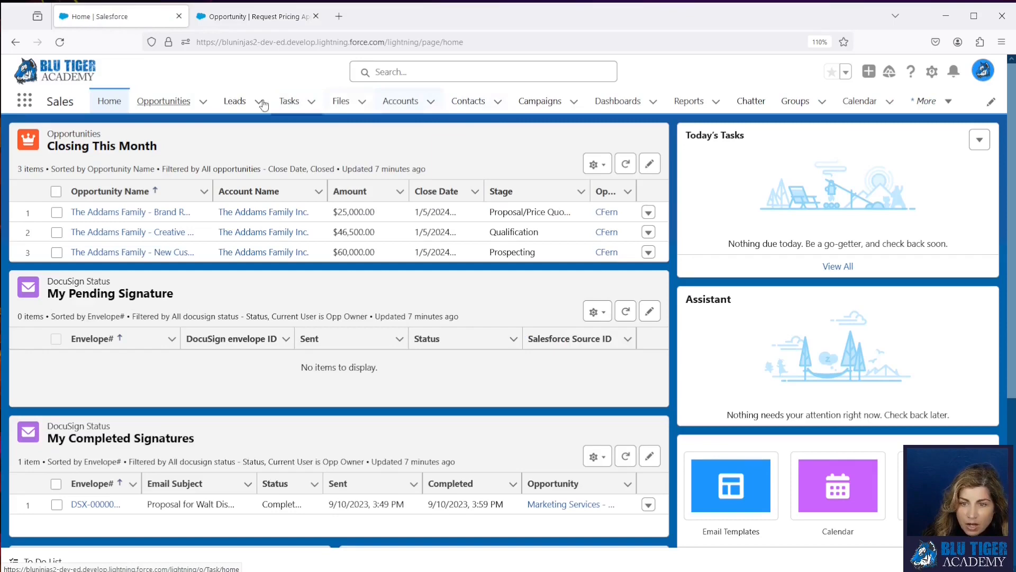
Step: Open The Addams Family – Brand Redesign opportunity and start Request Pricing Approval from Next Best Action
left_click(164, 100)
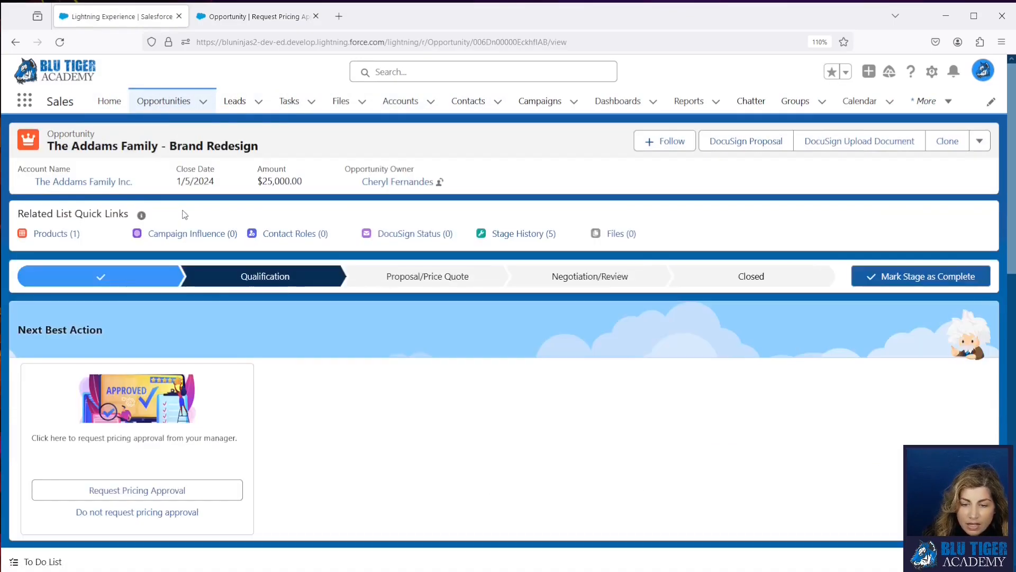
mouse_move(245, 494)
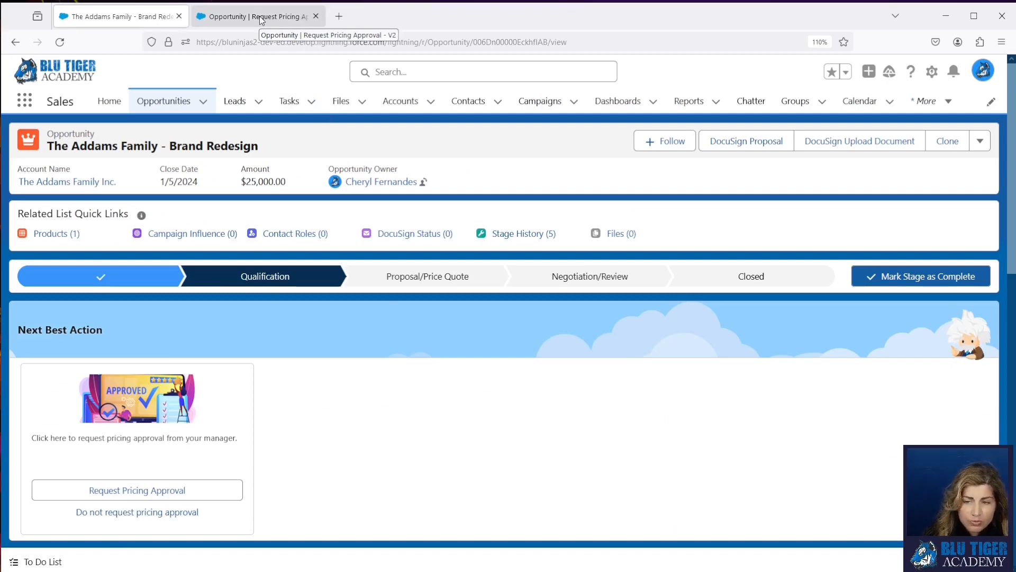
mouse_move(63, 496)
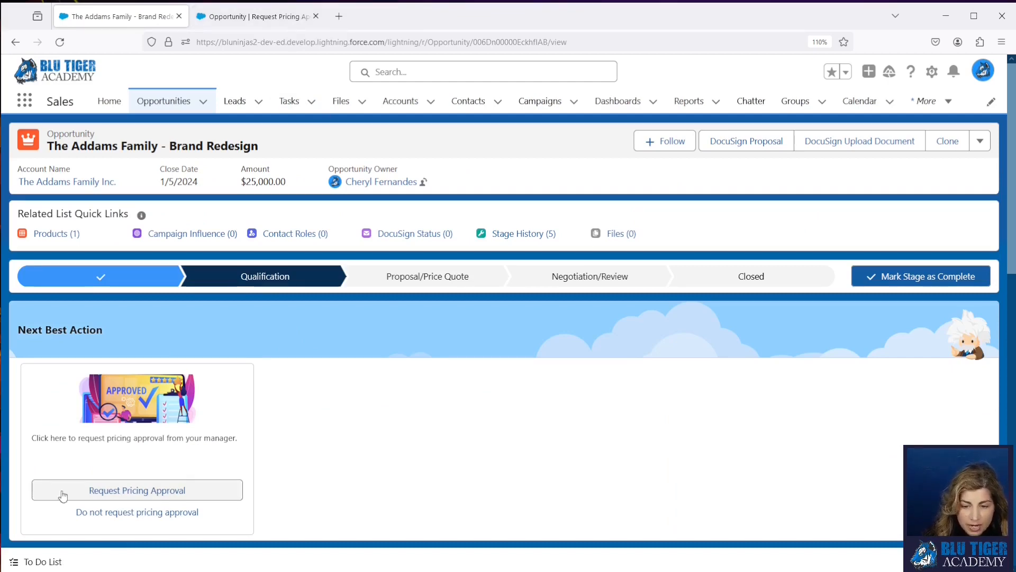
mouse_move(64, 373)
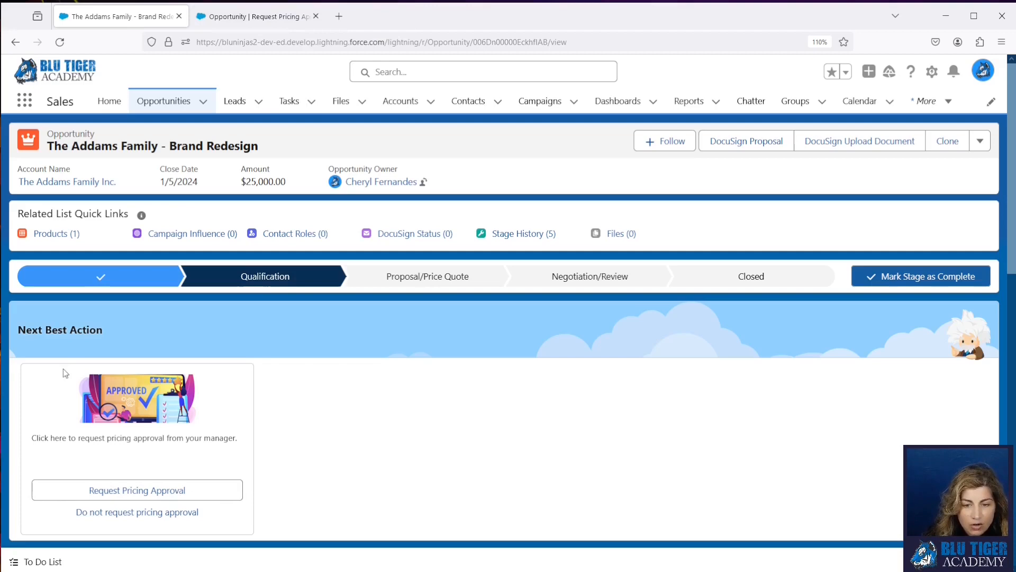
mouse_move(136, 489)
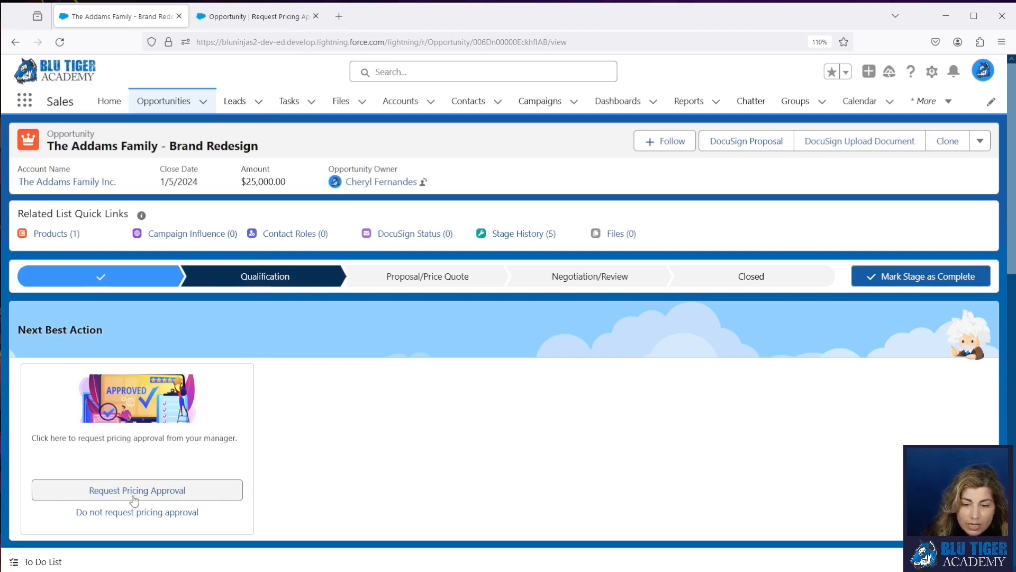
left_click(137, 489)
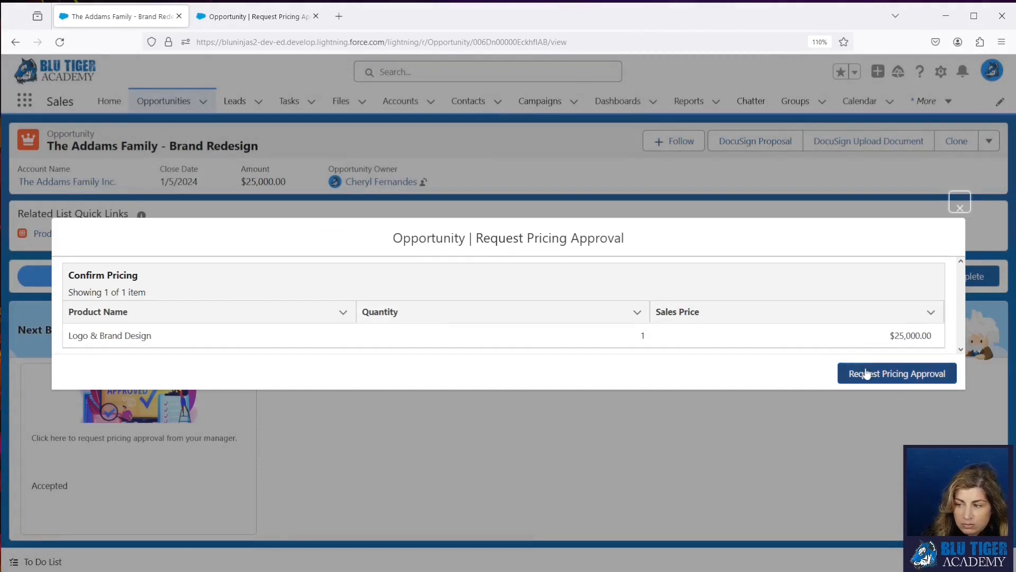
Step: Submit the pricing approval request, then end the flow with Go to Opportunity
left_click(897, 373)
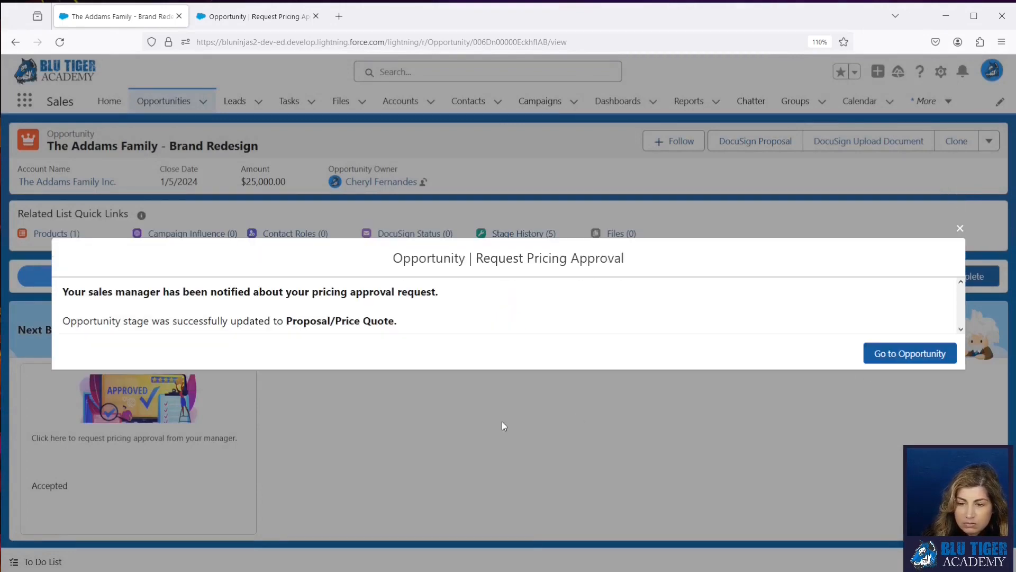
mouse_move(396, 307)
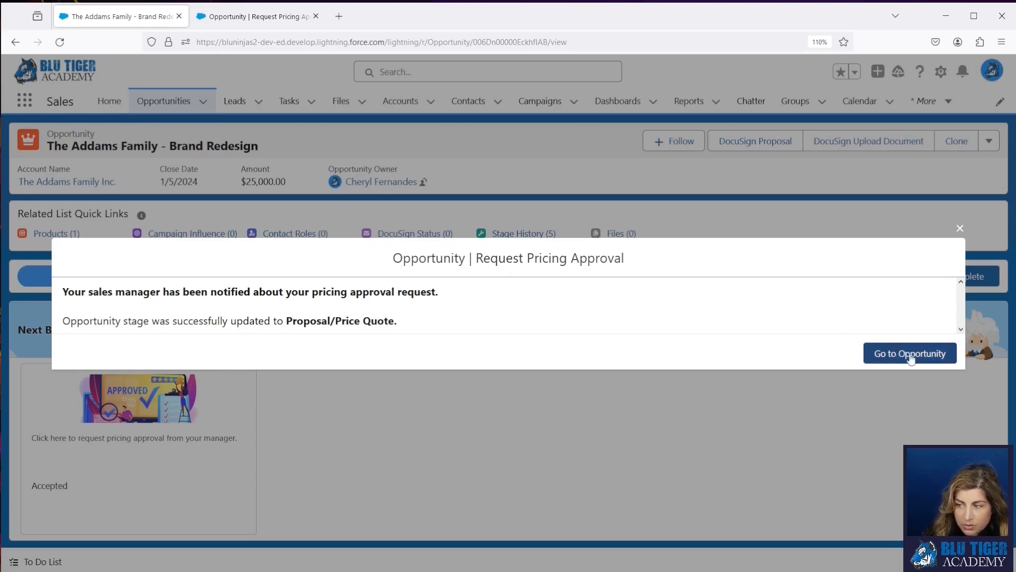
left_click(909, 353)
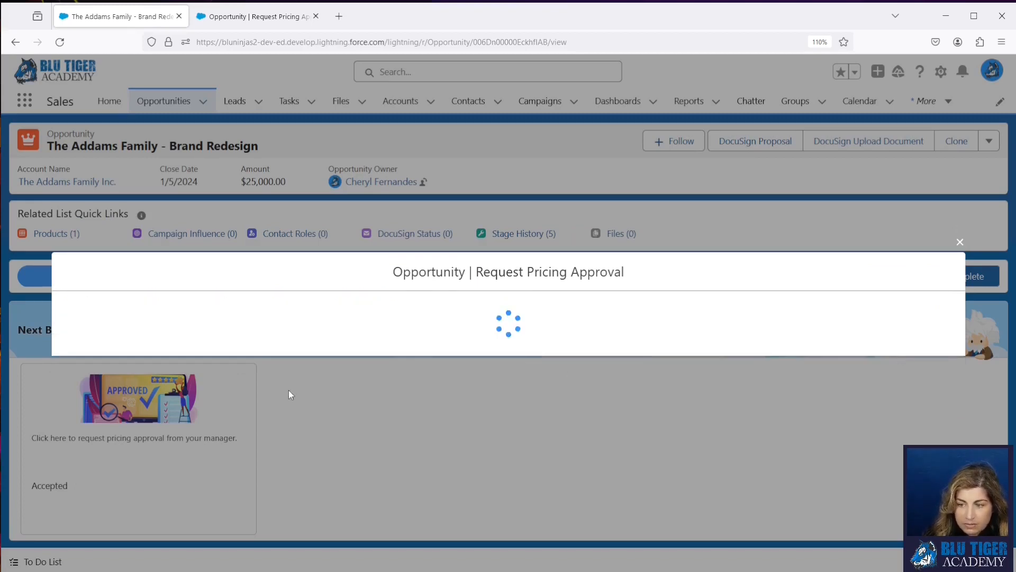